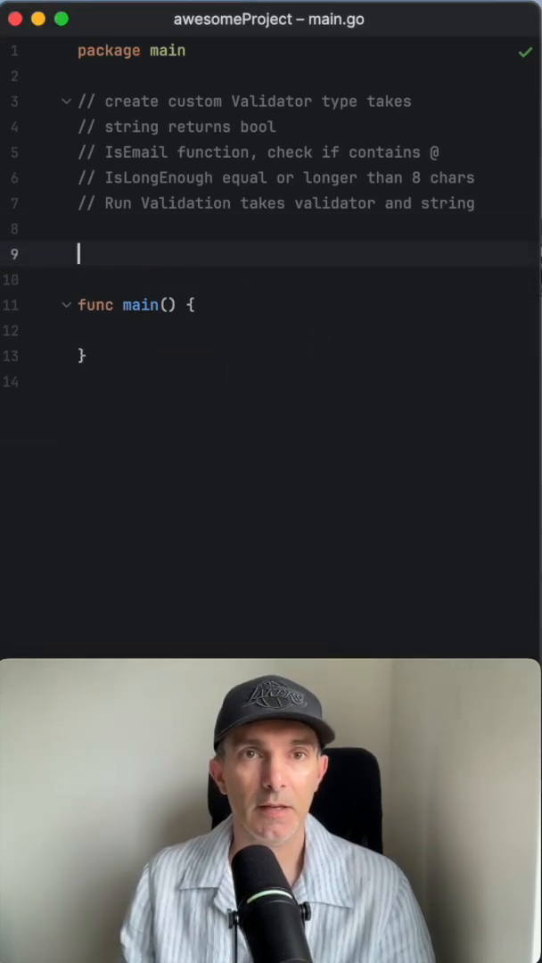
- Declare `type Validator func(string) bool` on a new line under the first comment
{"action": "key", "text": "enter"}
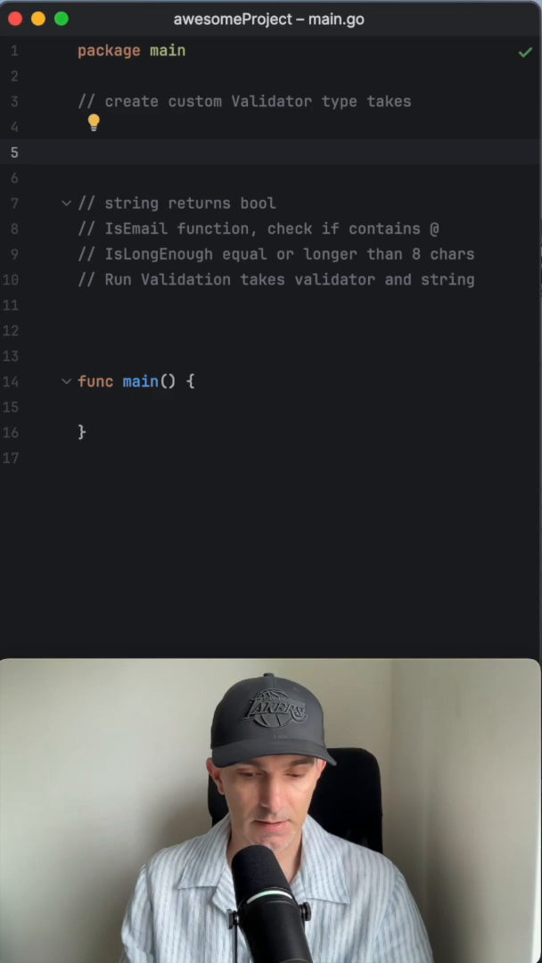
{"action": "type", "text": "type"}
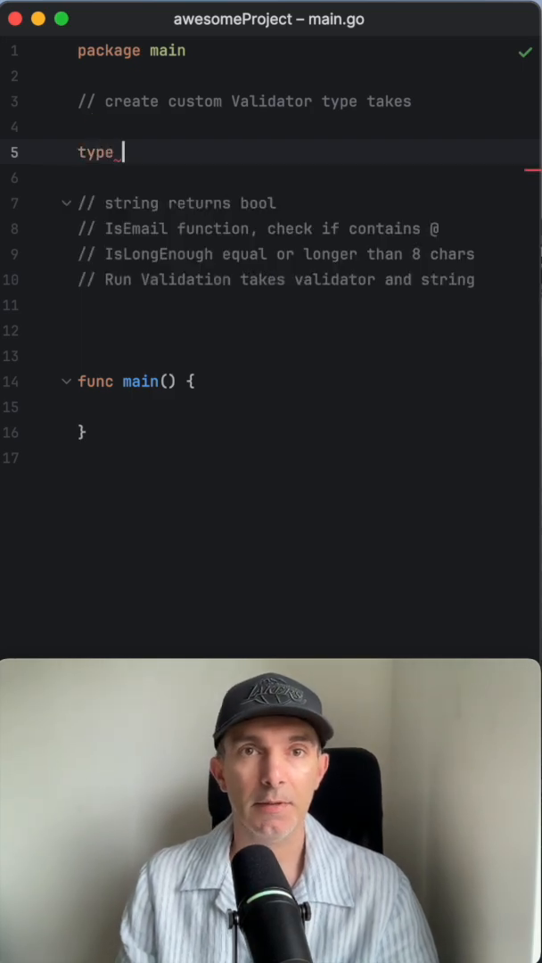
{"action": "type", "text": "Valid"}
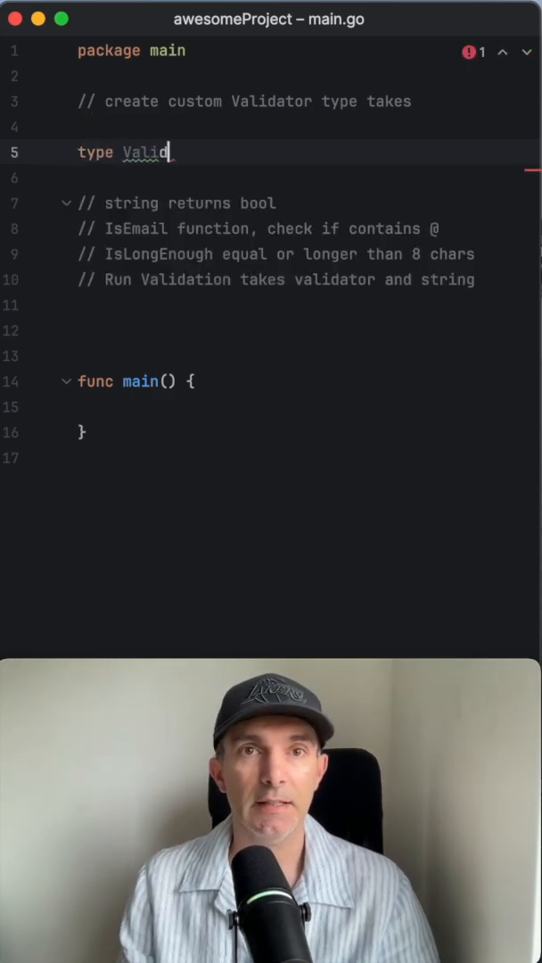
{"action": "type", "text": "ator func"}
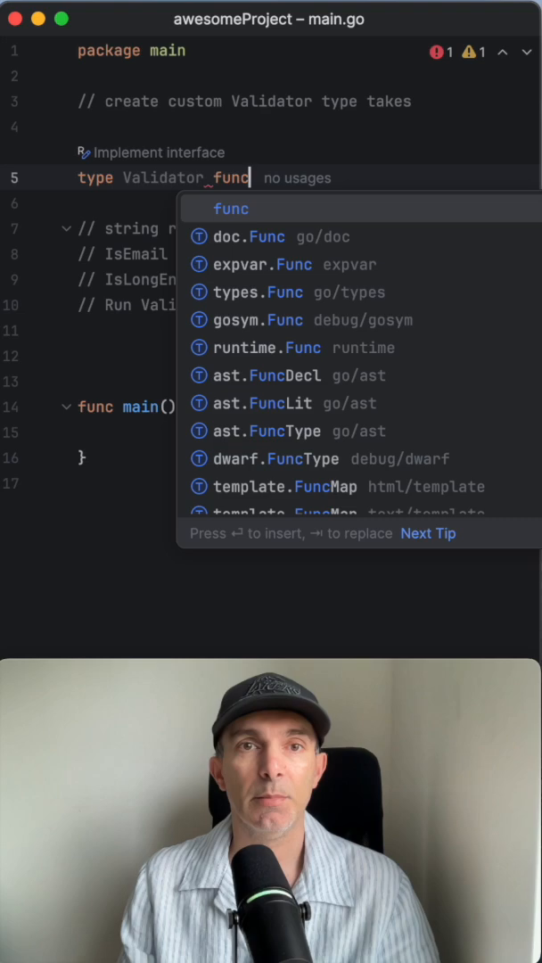
{"action": "type", "text": "(stri"}
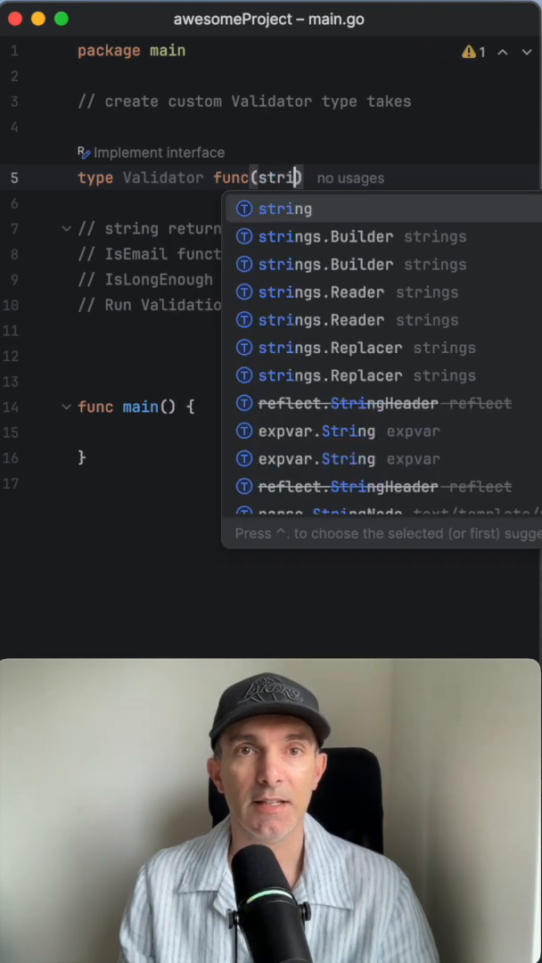
{"action": "type", "text": ") bool"}
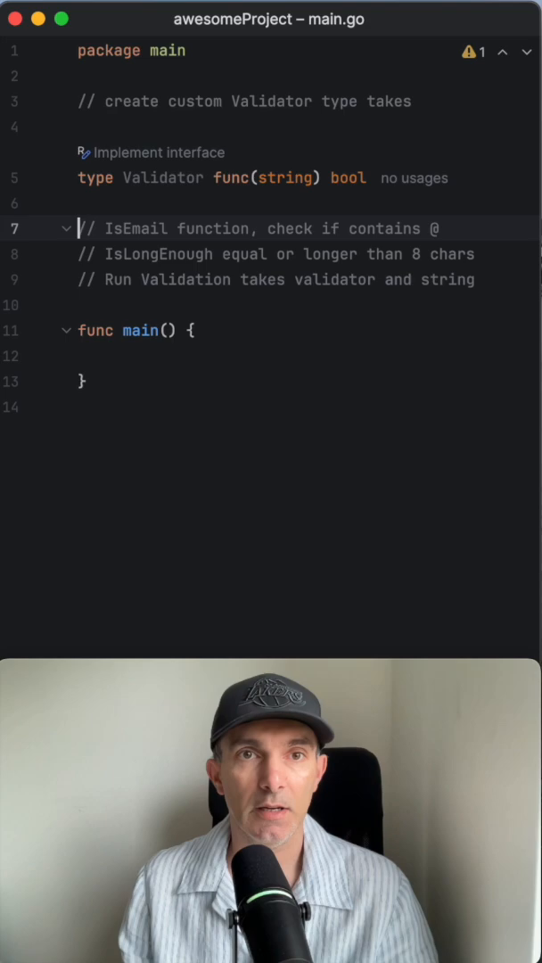
- Start `func IsEmail(s string) bool` on new lines below the IsEmail comment
{"action": "key", "text": "Return"}
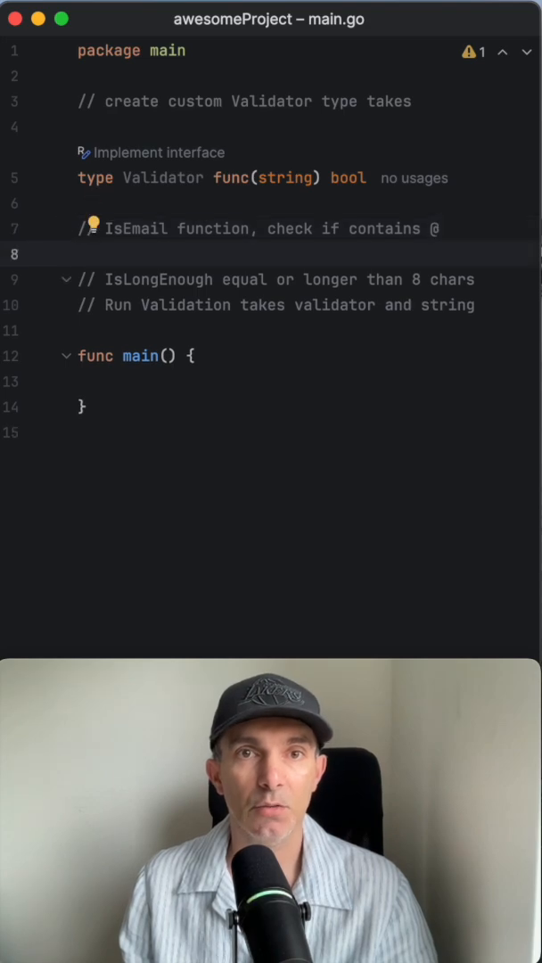
{"action": "key", "text": "Return"}
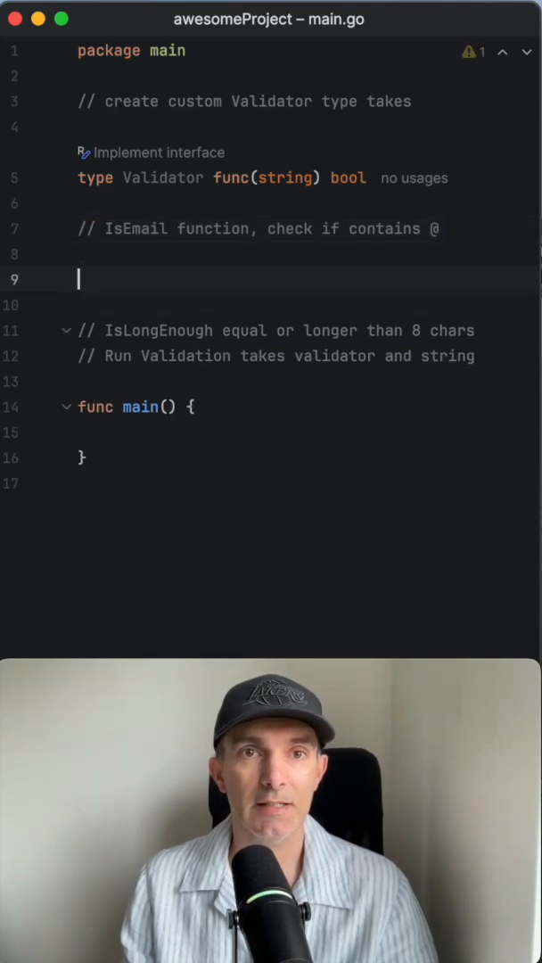
{"action": "type", "text": "func IsEma"}
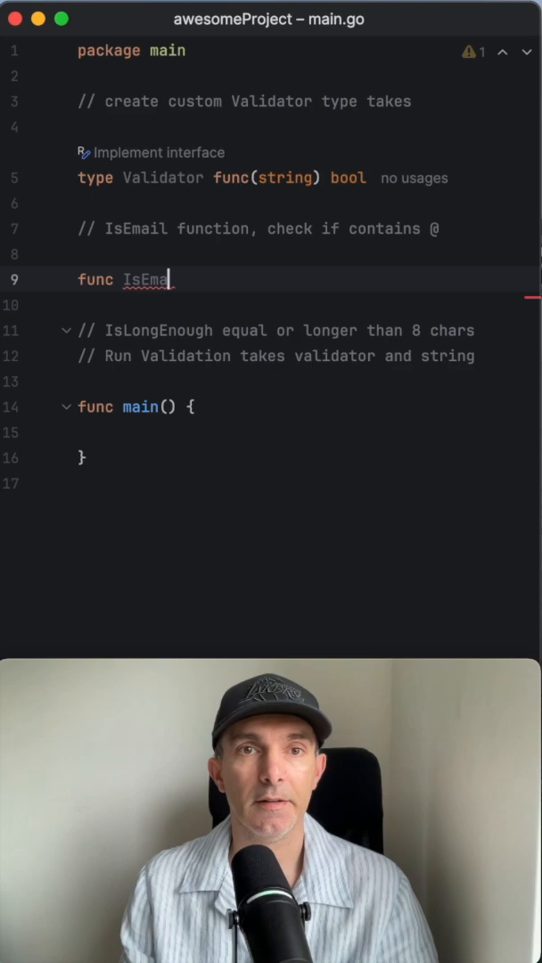
{"action": "type", "text": "il()"}
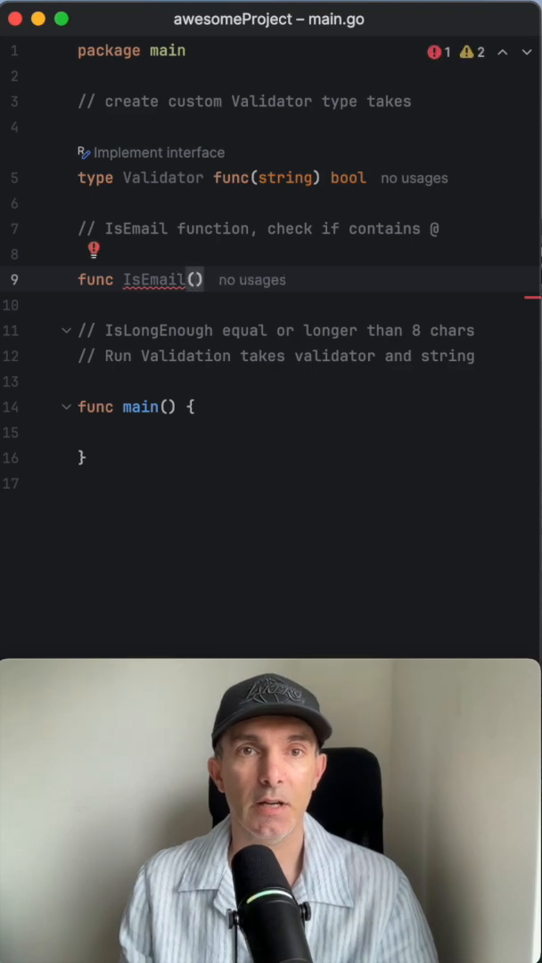
{"action": "type", "text": "s string) bool {"}
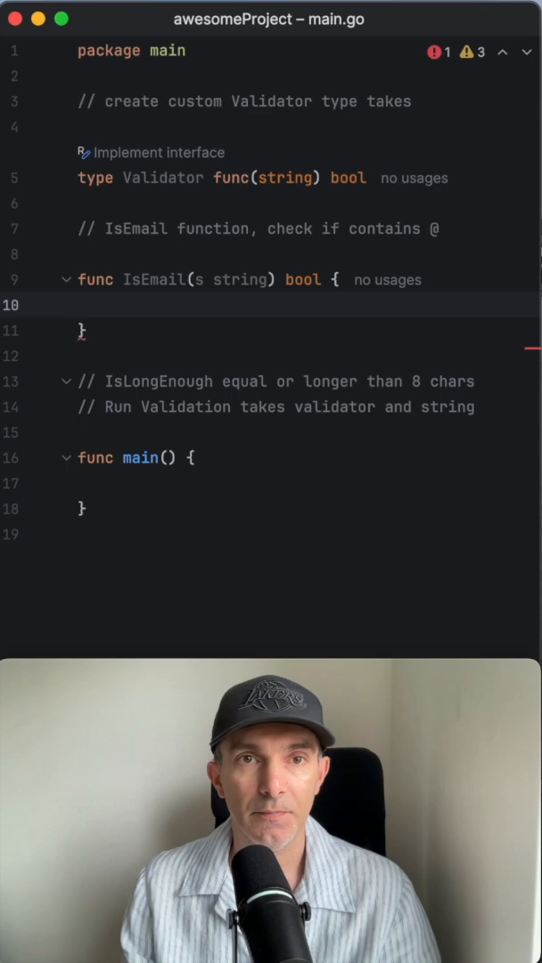
- Return strings.Contains(s, "@") from IsEmail and begin the next func line
{"action": "type", "text": "return"}
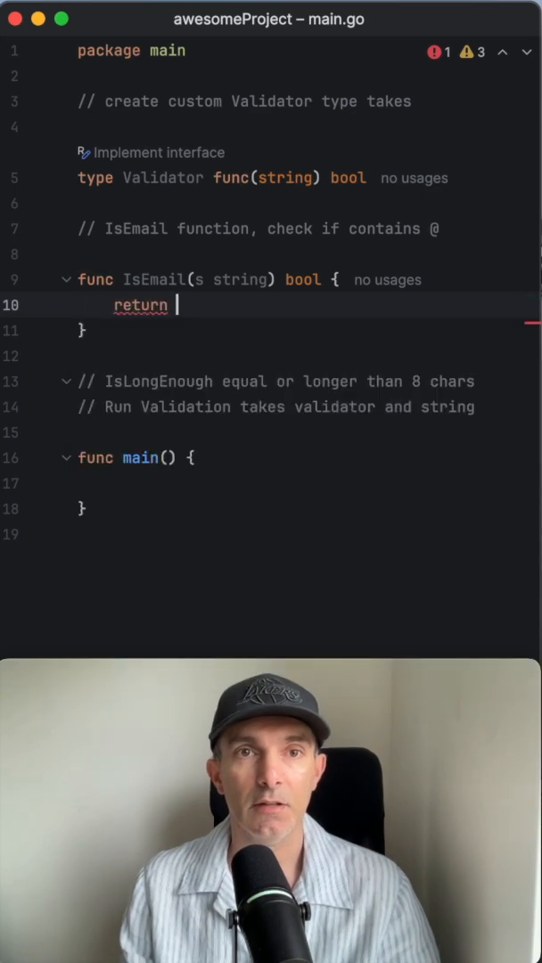
{"action": "type", "text": "strings.Contains(s, \"\")"}
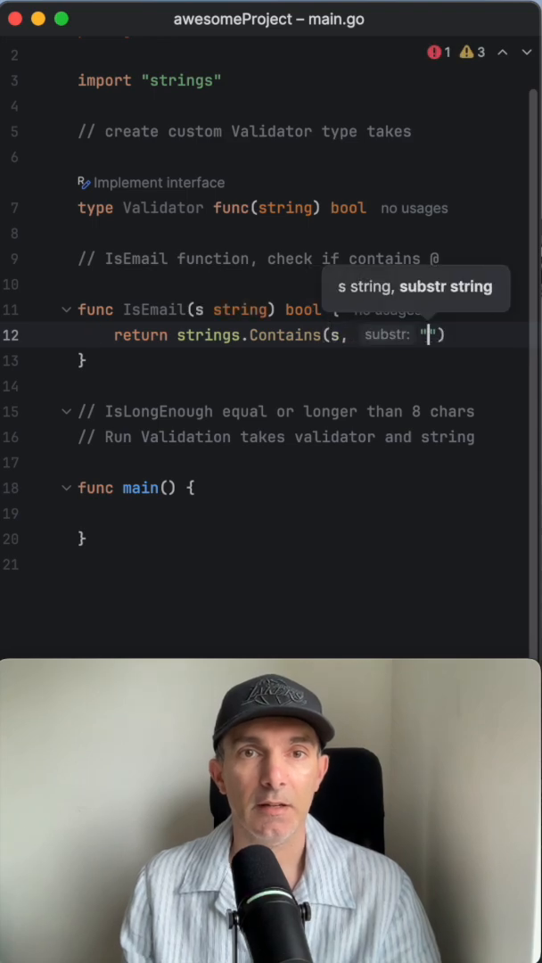
{"action": "type", "text": "@"}
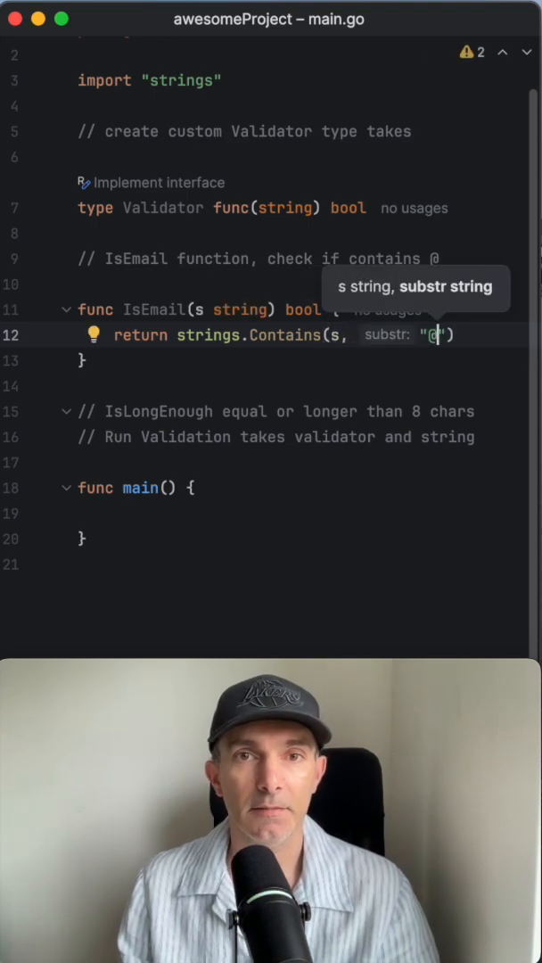
{"action": "type", "text": "f"}
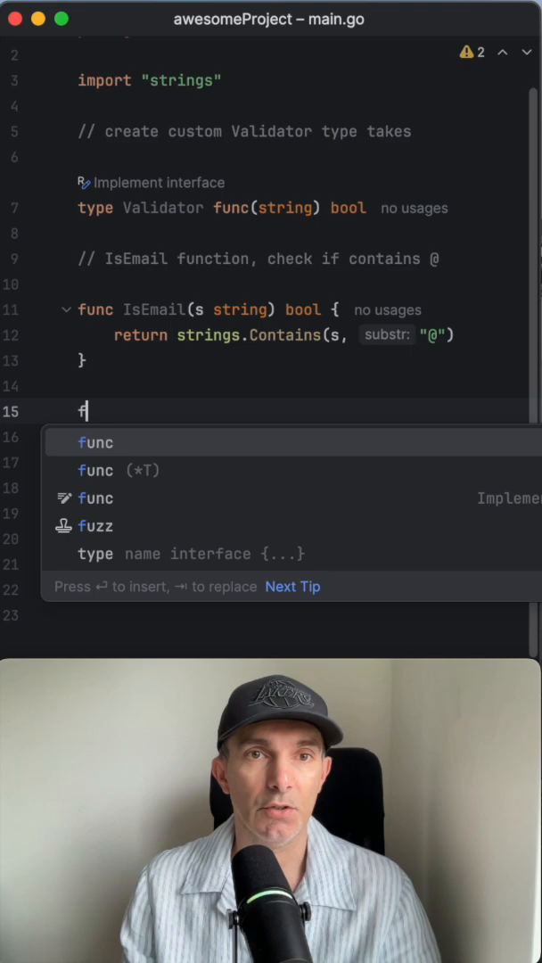
{"action": "type", "text": "unc"}
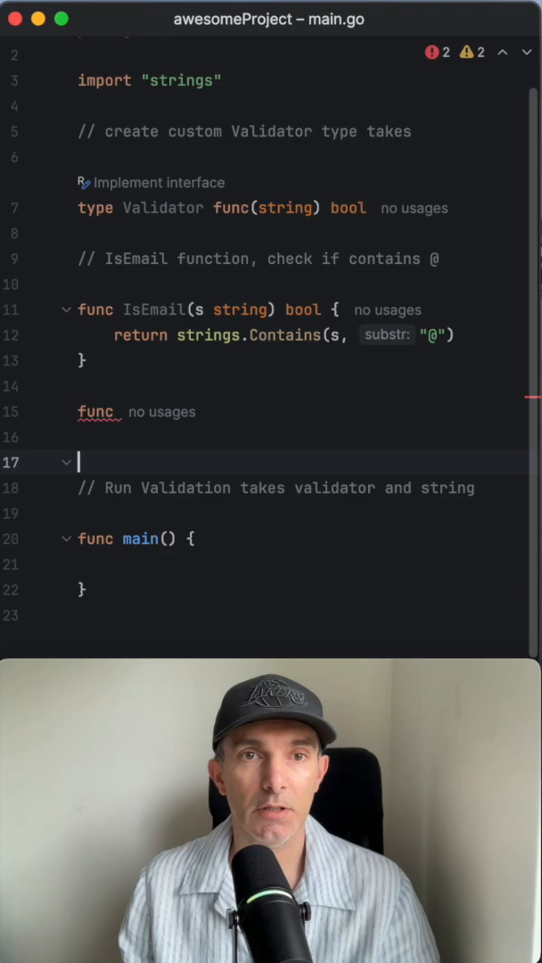
- Add the IsLongEnough comment and signature `func IsLongEnough(s string) bool`
{"action": "type", "text": "// IsLongEnough equal or longer than 8 chars"}
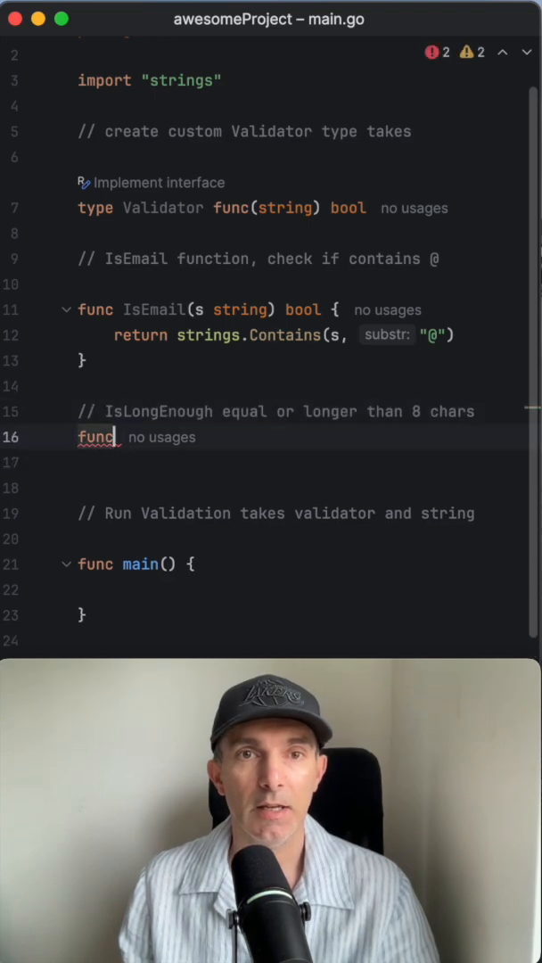
{"action": "type", "text": "Is"}
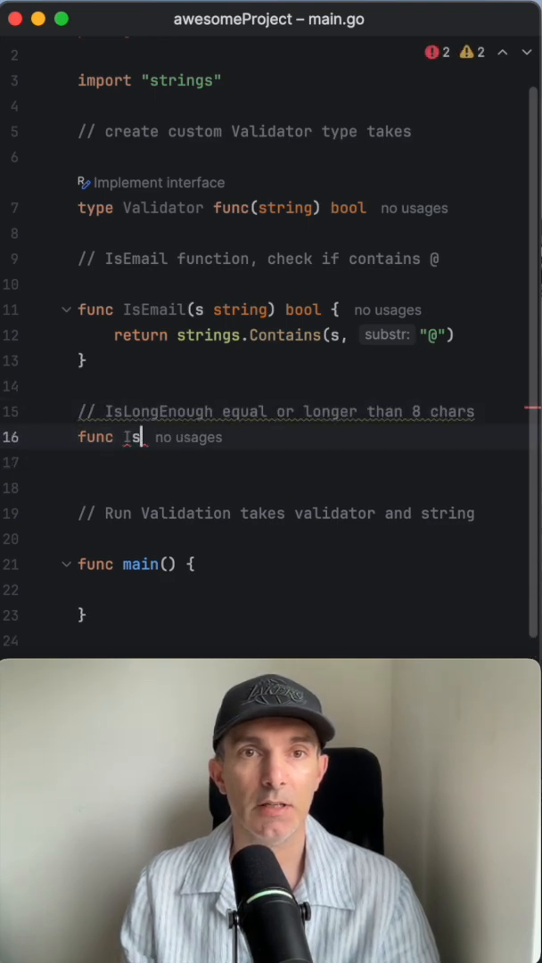
{"action": "type", "text": "LongEnough"}
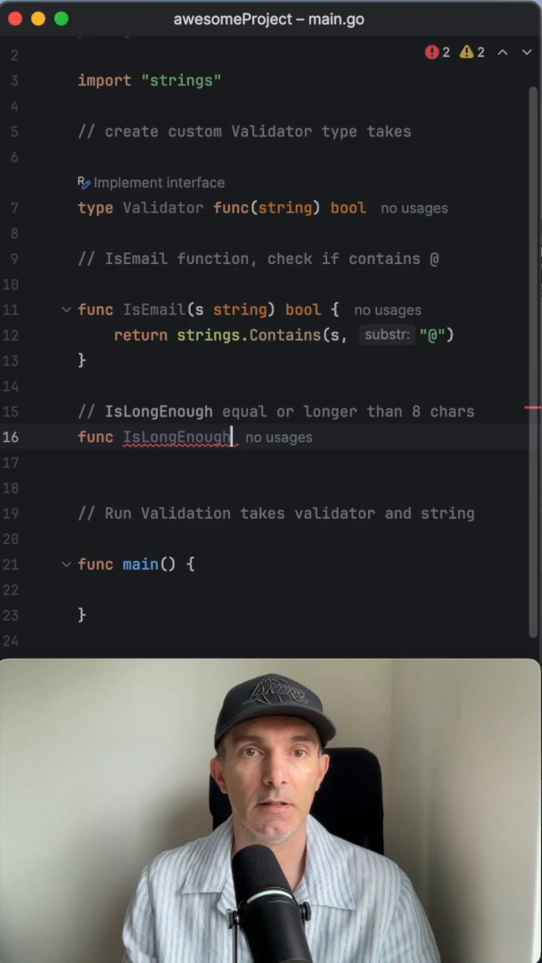
{"action": "type", "text": "(s strip"}
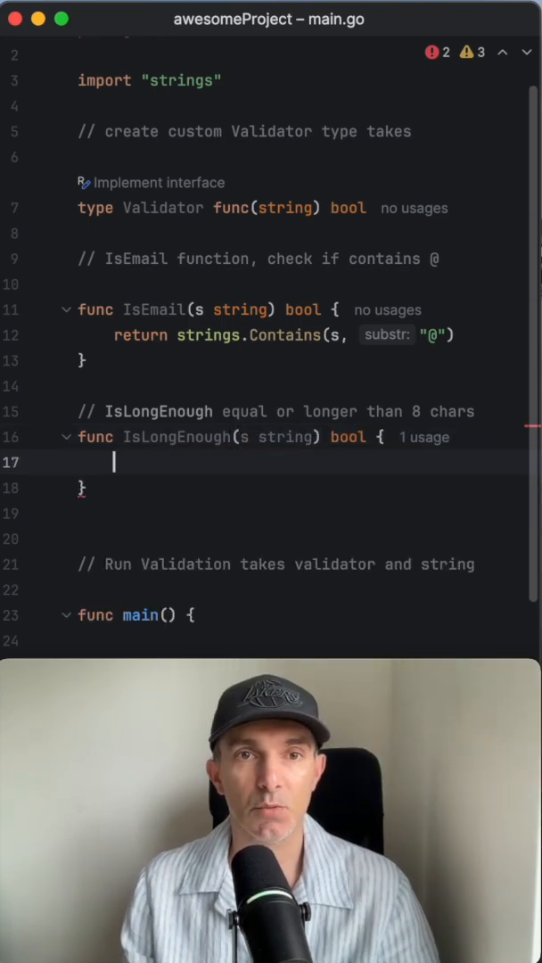
- Return len(s) >= 8 from IsLongEnough, correcting <= to >=
{"action": "type", "text": "return"}
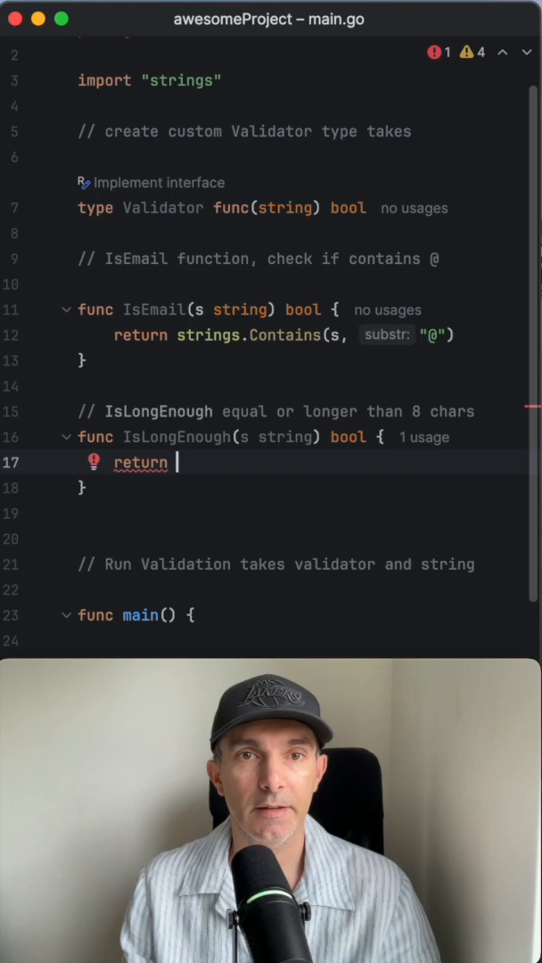
{"action": "type", "text": "len(s)"}
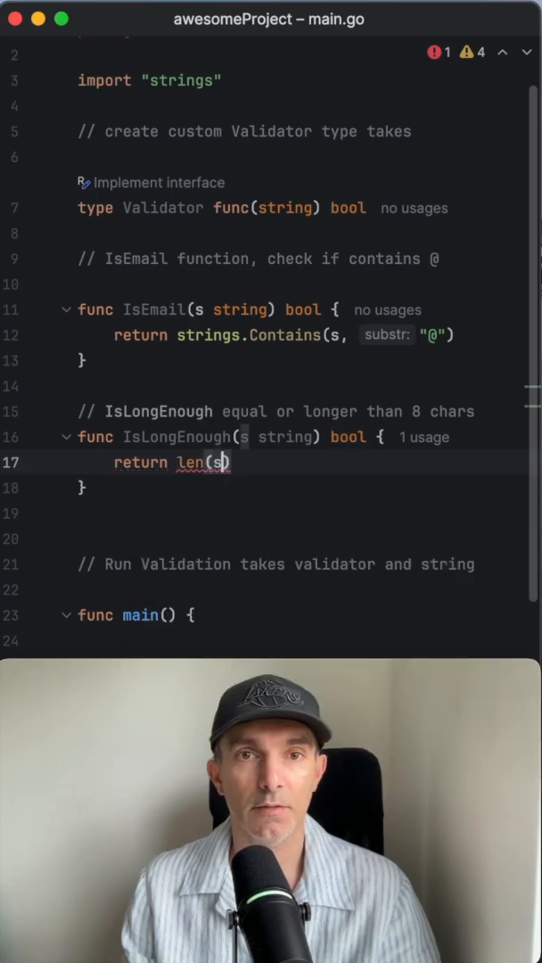
{"action": "type", "text": "<="}
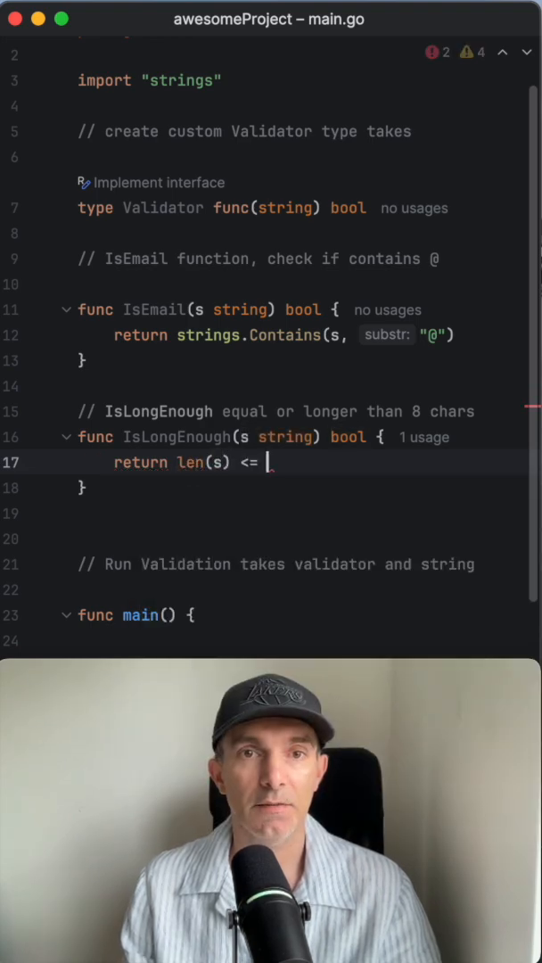
{"action": "type", "text": ">="}
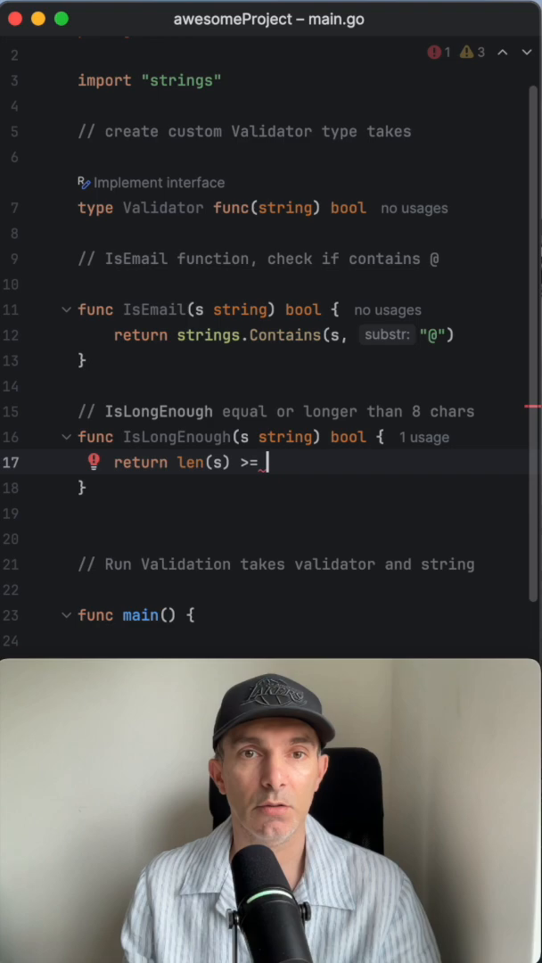
{"action": "type", "text": "8"}
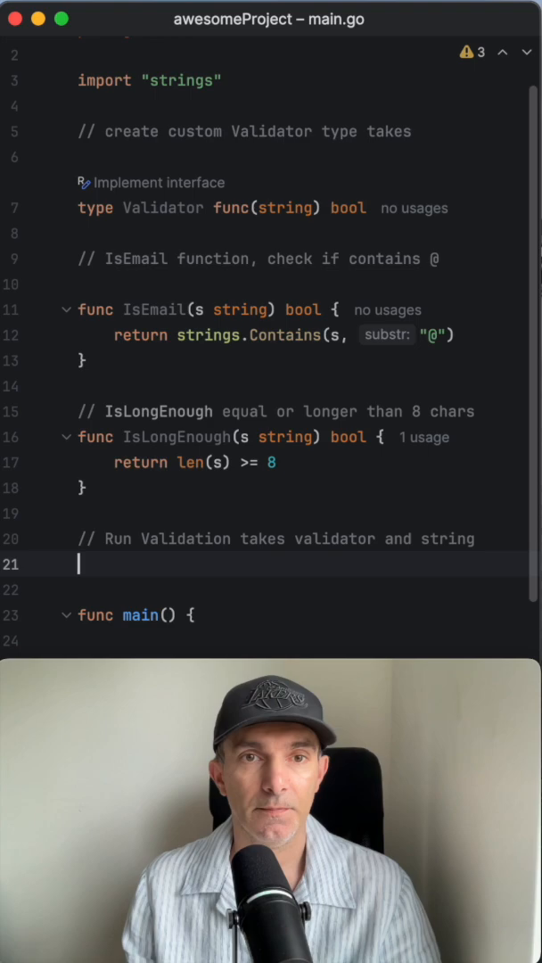
- Write the signature `func RunValidation(v Validator, s string)`
{"action": "type", "text": "func RunVa"}
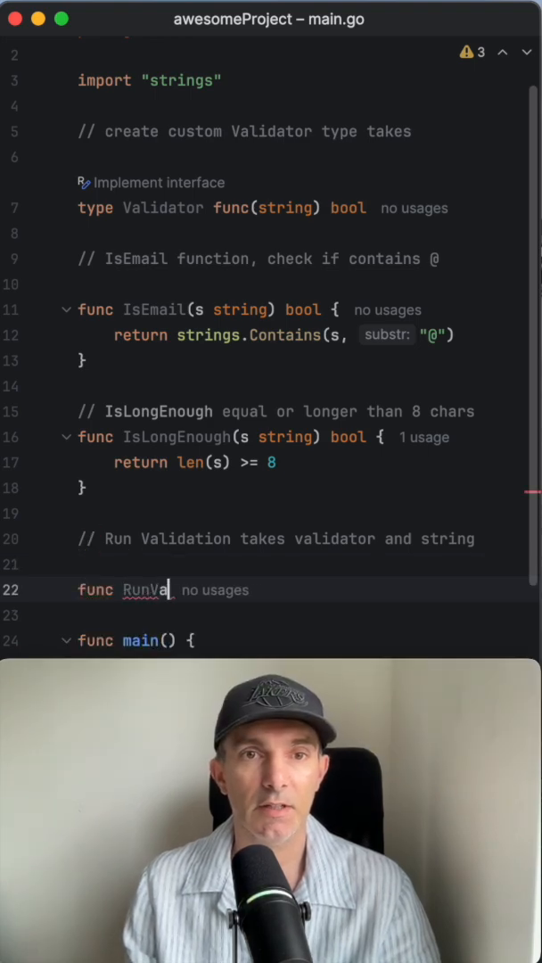
{"action": "type", "text": "lidation()"}
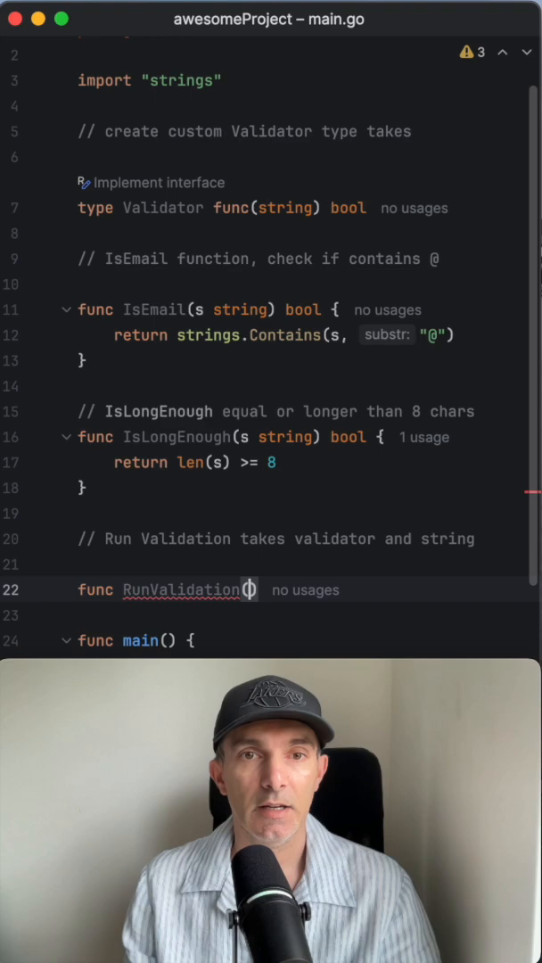
{"action": "type", "text": "v Validator"}
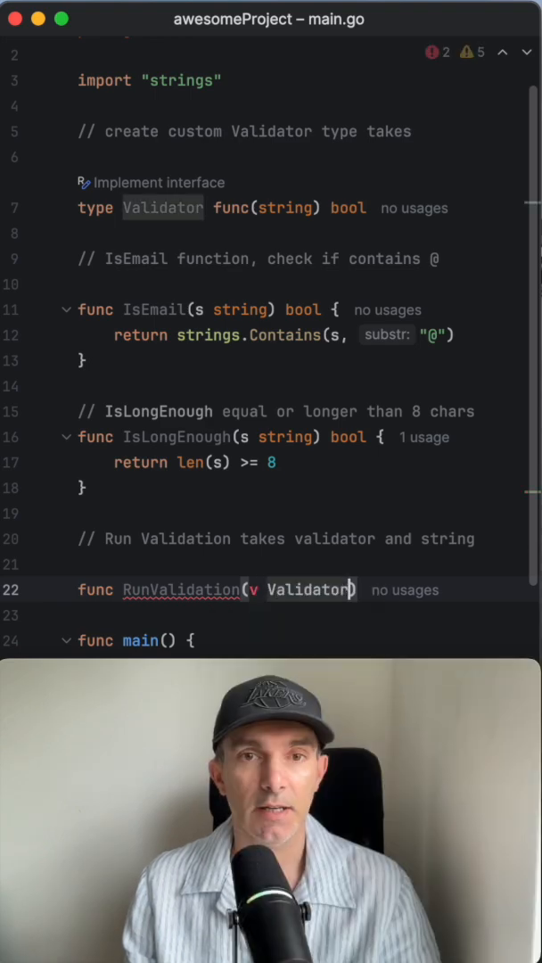
{"action": "type", "text": ", s string"}
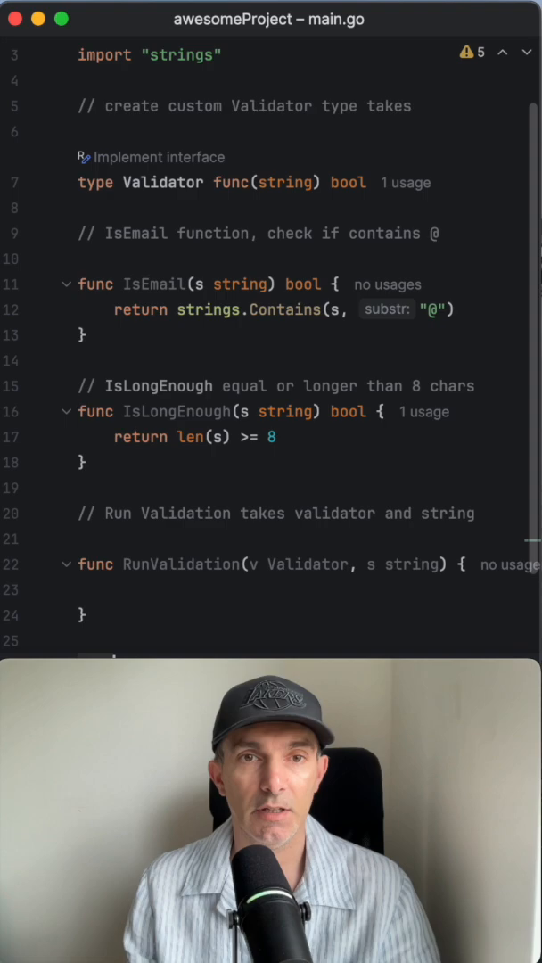
- Inside RunValidation, print "Valid" and return when v(s) is true, else print "Not Valid"
{"action": "type", "text": "if"}
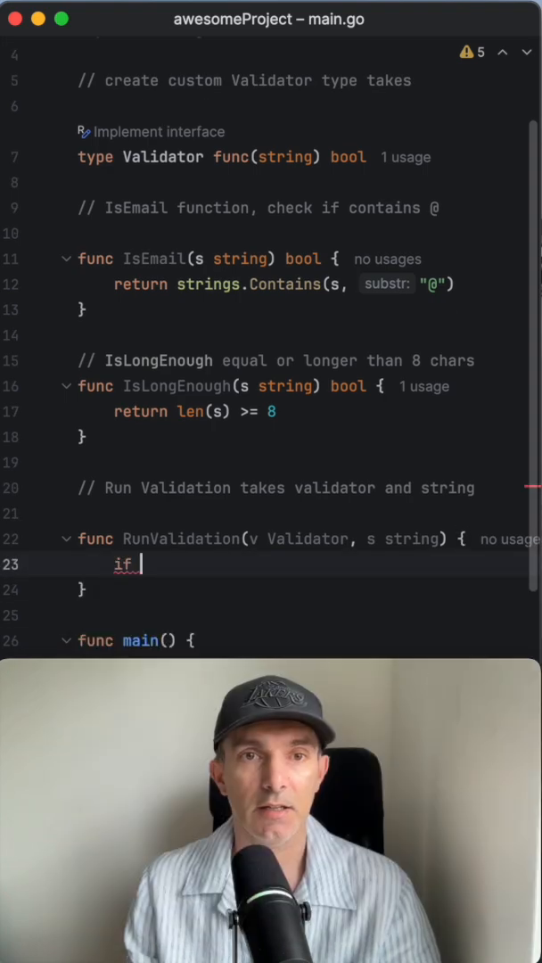
{"action": "type", "text": "v"}
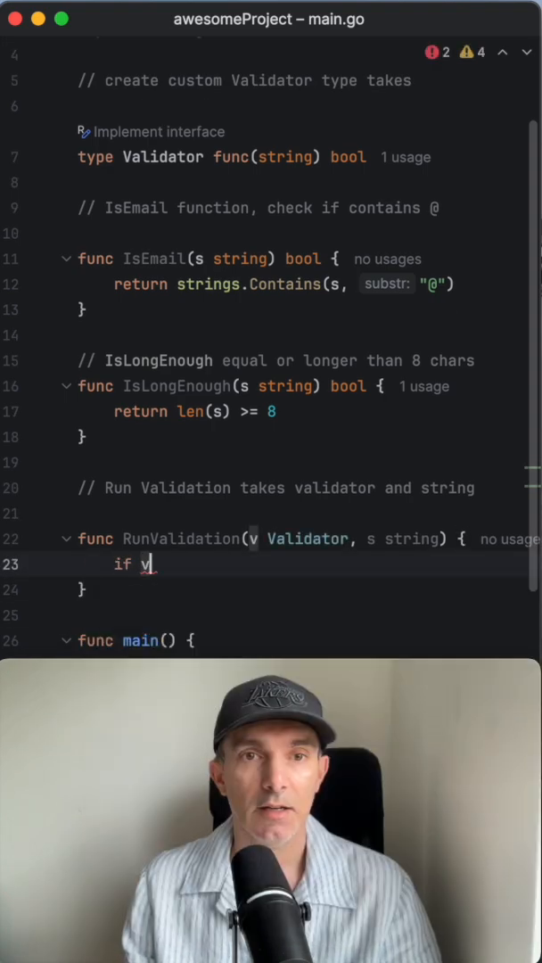
{"action": "type", "text": "(s) {"}
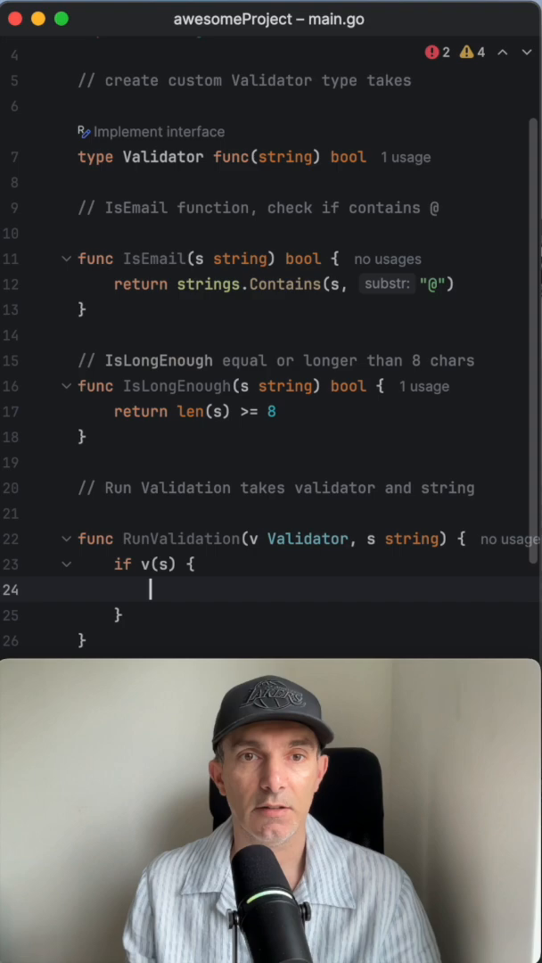
{"action": "type", "text": "fmt.Println()"}
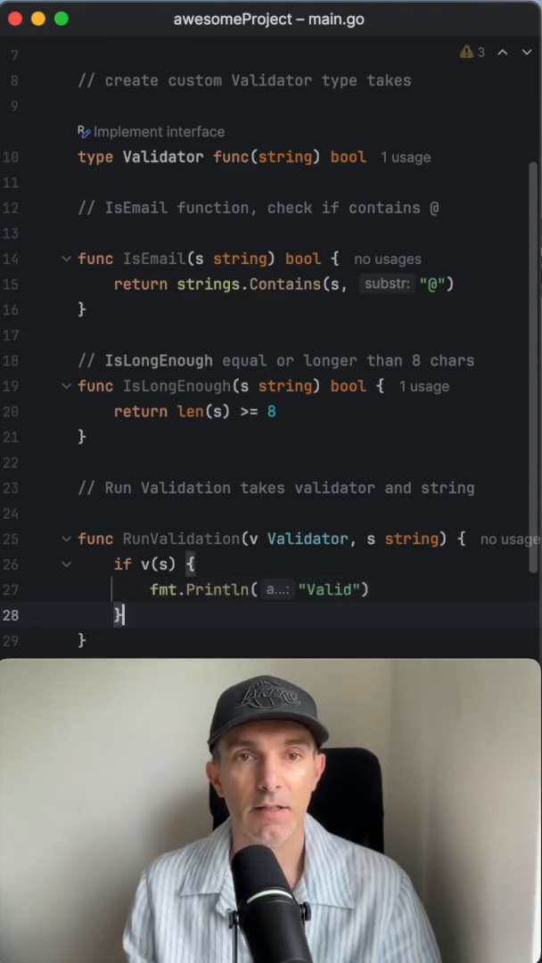
{"action": "type", "text": "else"}
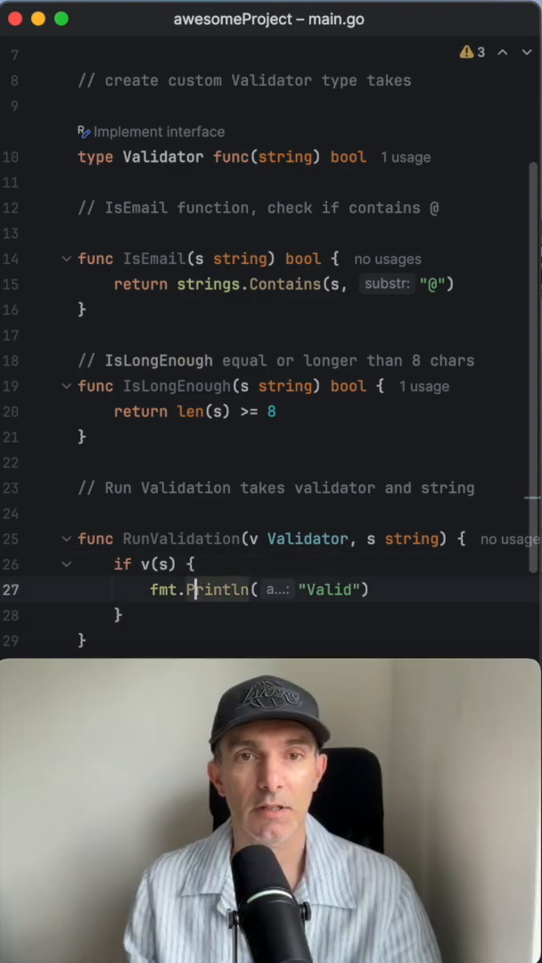
{"action": "type", "text": "return"}
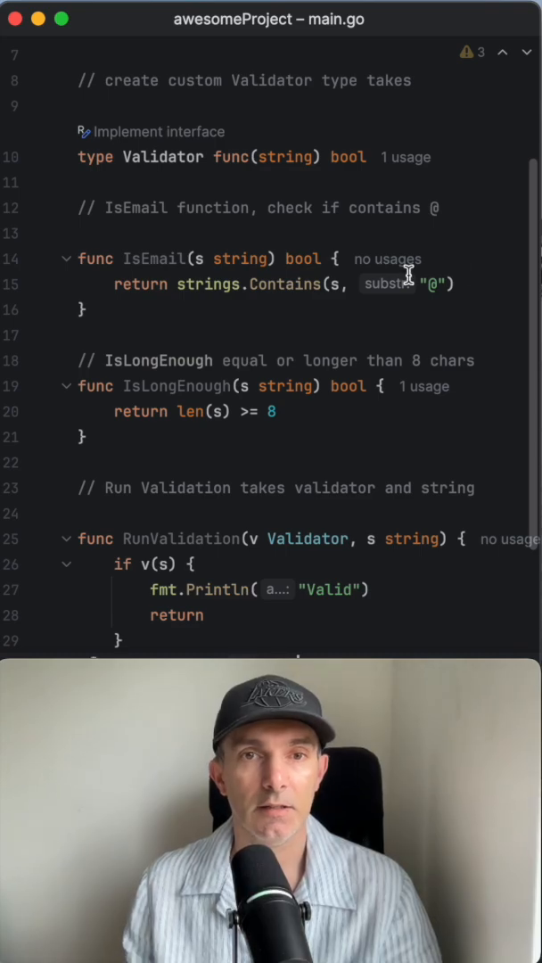
{"action": "scroll", "scroll_direction": "down", "scroll_amount": 3}
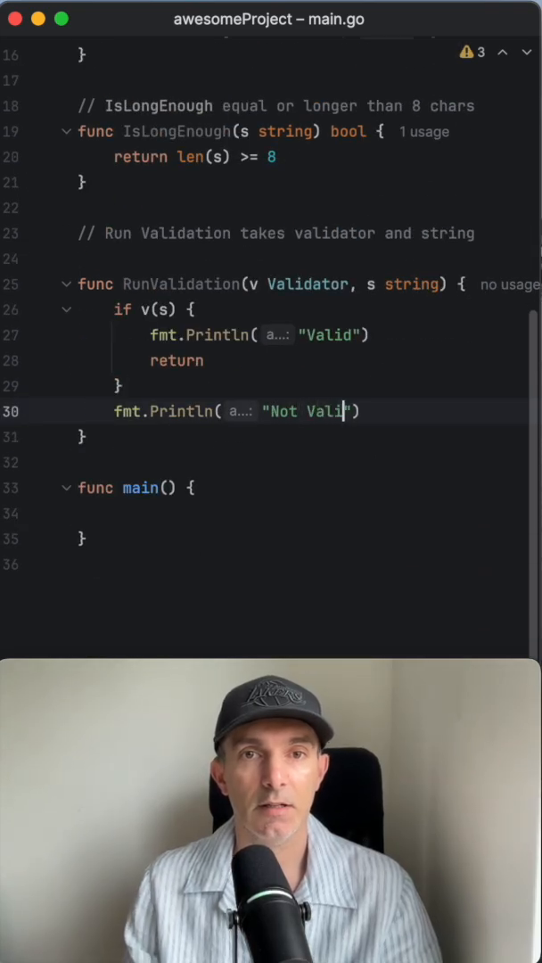
{"action": "left_click", "coordinate": [80, 514]}
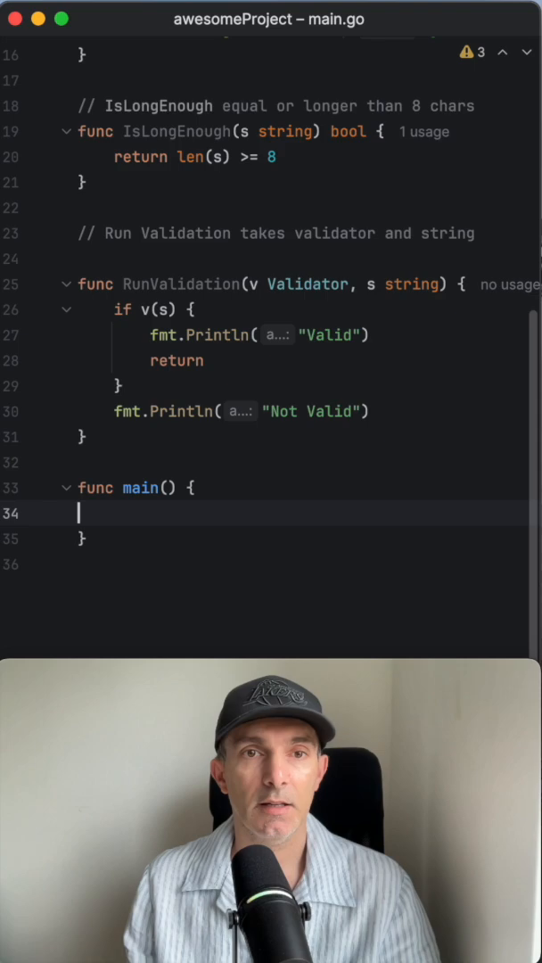
{"action": "type", "text": "RunValidation()"}
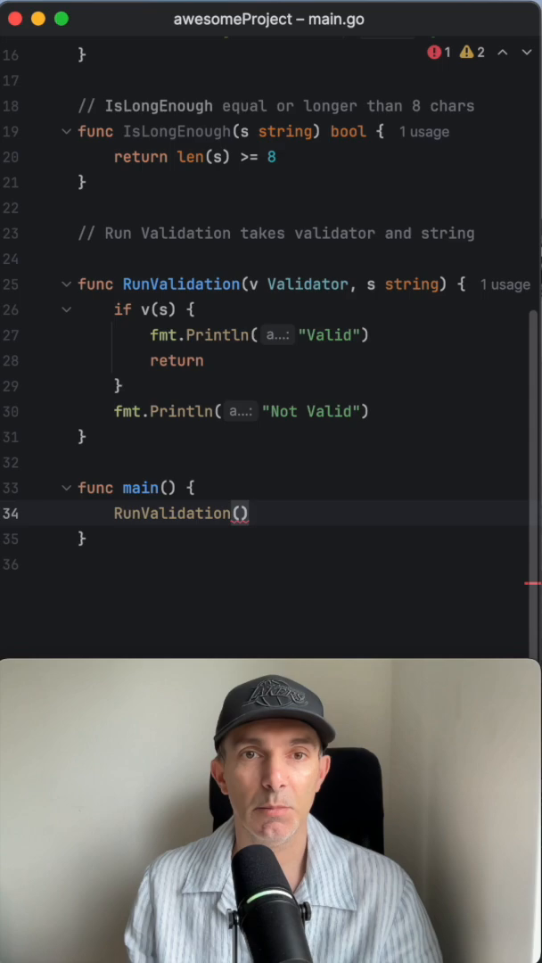
{"action": "type", "text": "IsEmail, \"test"}
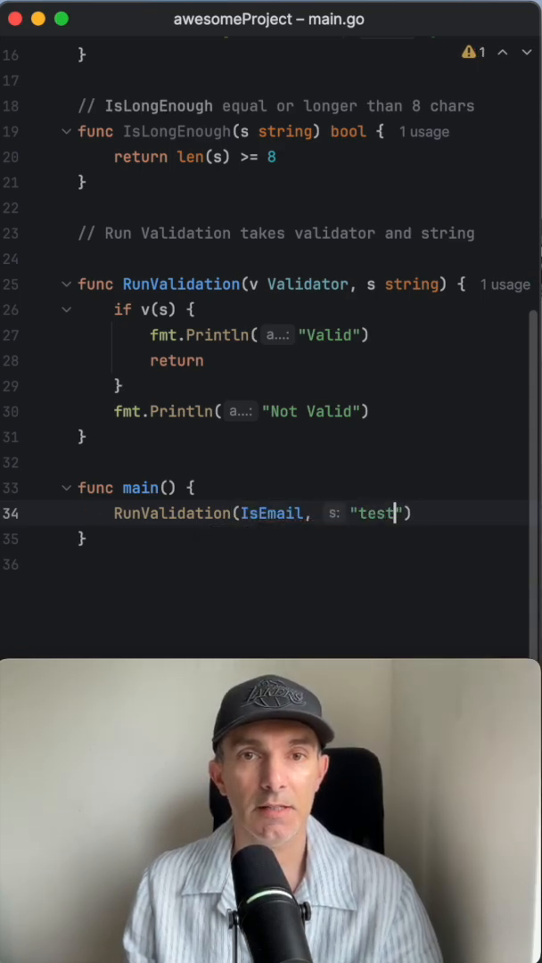
{"action": "type", "text": "@test.com"}
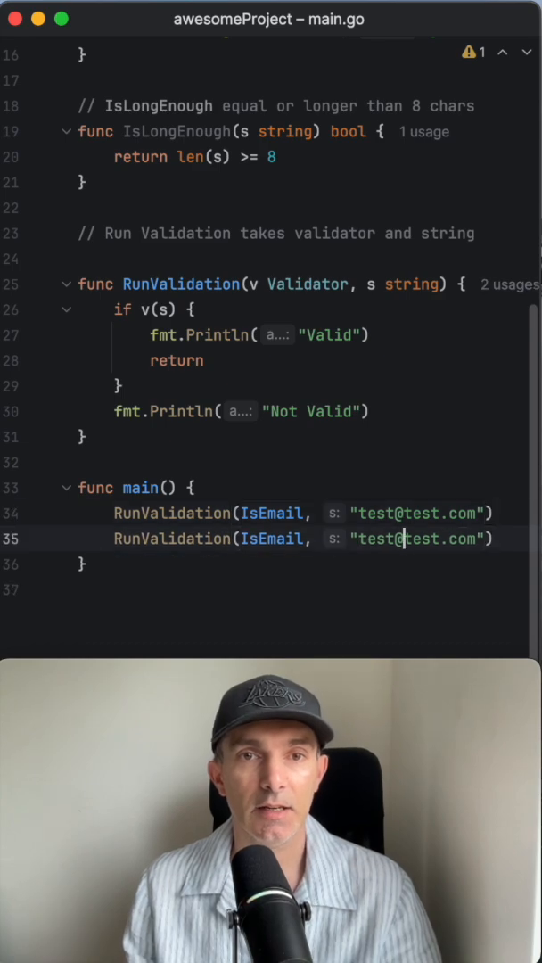
- Add RunValidation(IsLongEnough, "test") and run the program to get Valid then Not Valid
{"action": "double_click", "coordinate": [271, 539]}
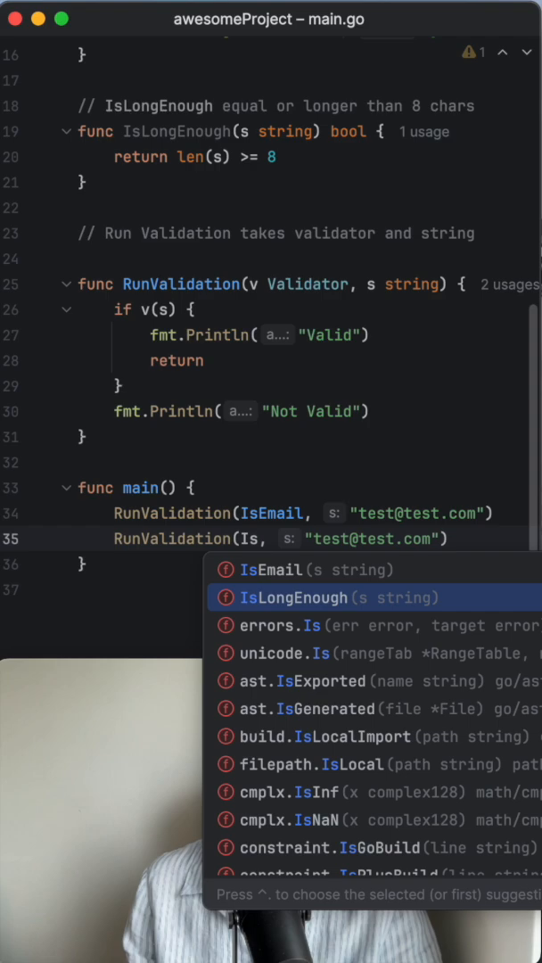
{"action": "left_click", "coordinate": [294, 597]}
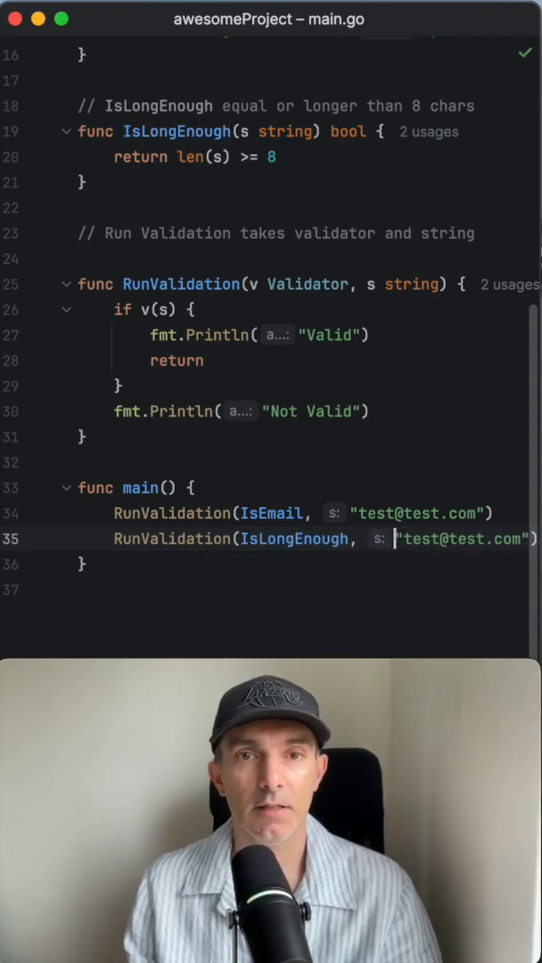
{"action": "double_click", "coordinate": [460, 539]}
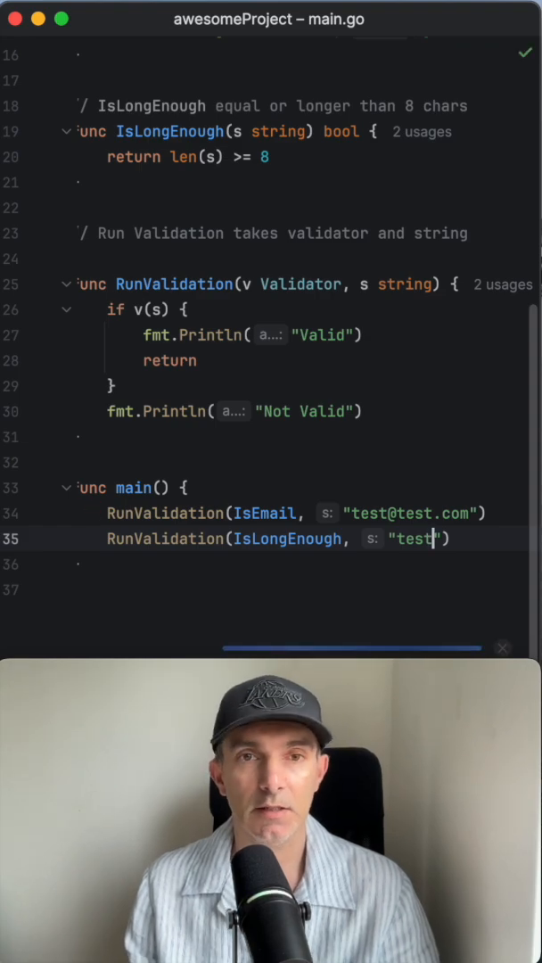
{"action": "left_click", "coordinate": [84, 539]}
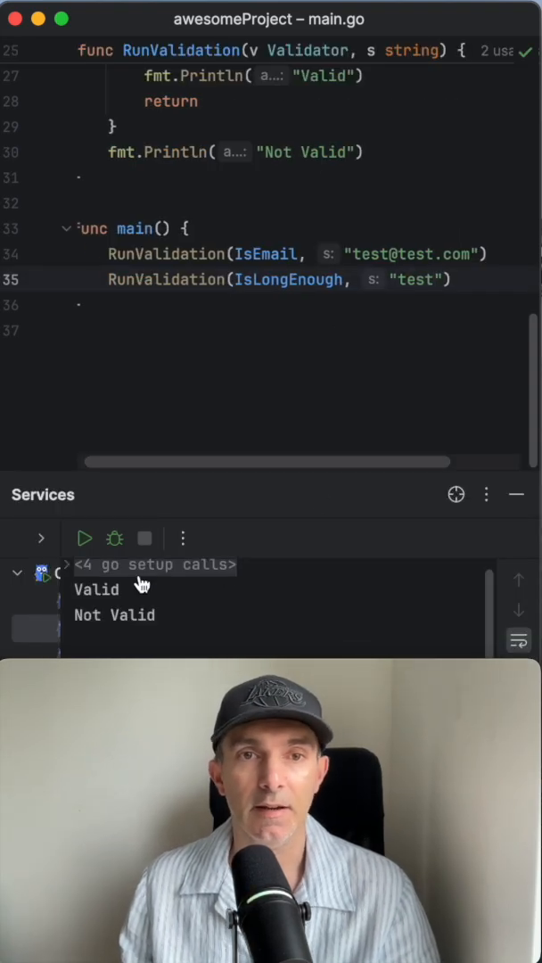